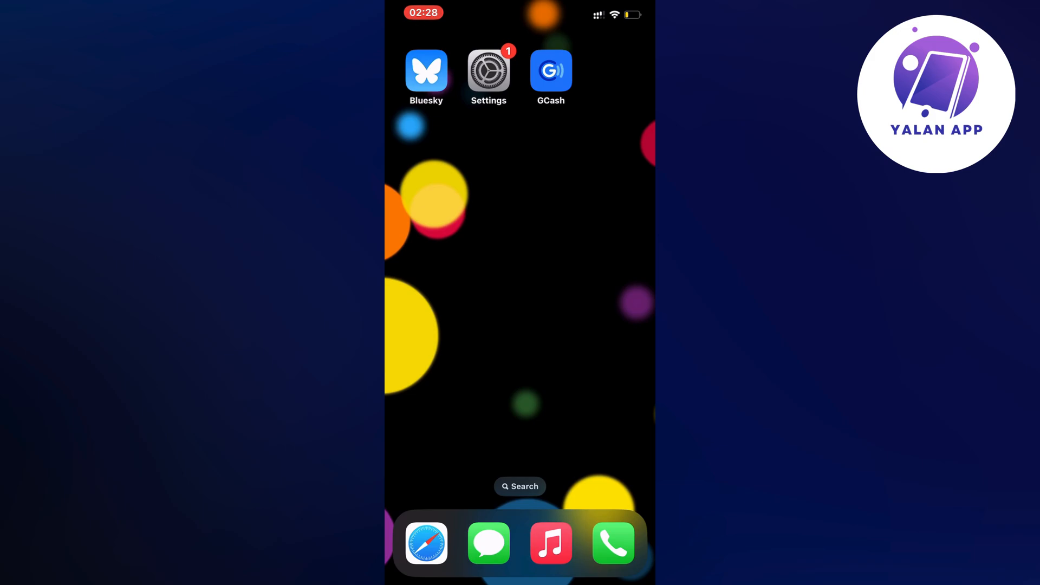
- Launch the Settings app from the home screen and scroll its category list
click(488, 71)
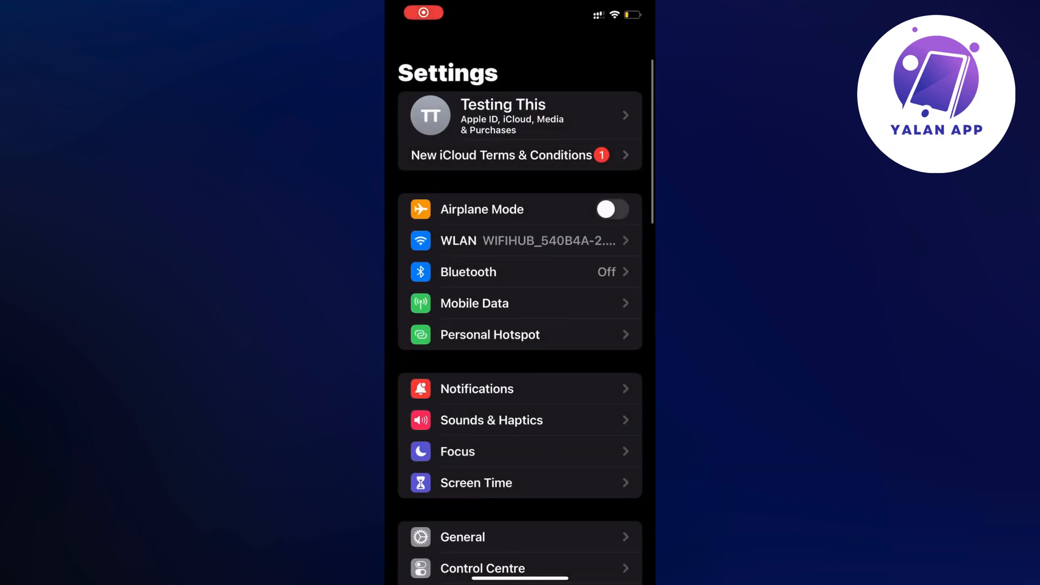
scroll(down, 3)
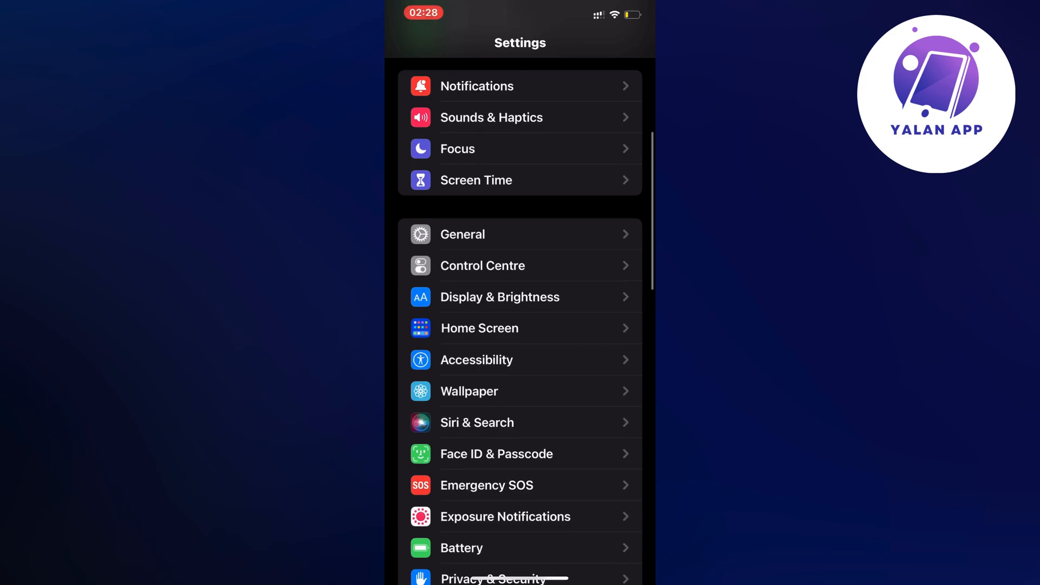
- Open General settings and scroll down to the iPhone Storage entry
click(463, 234)
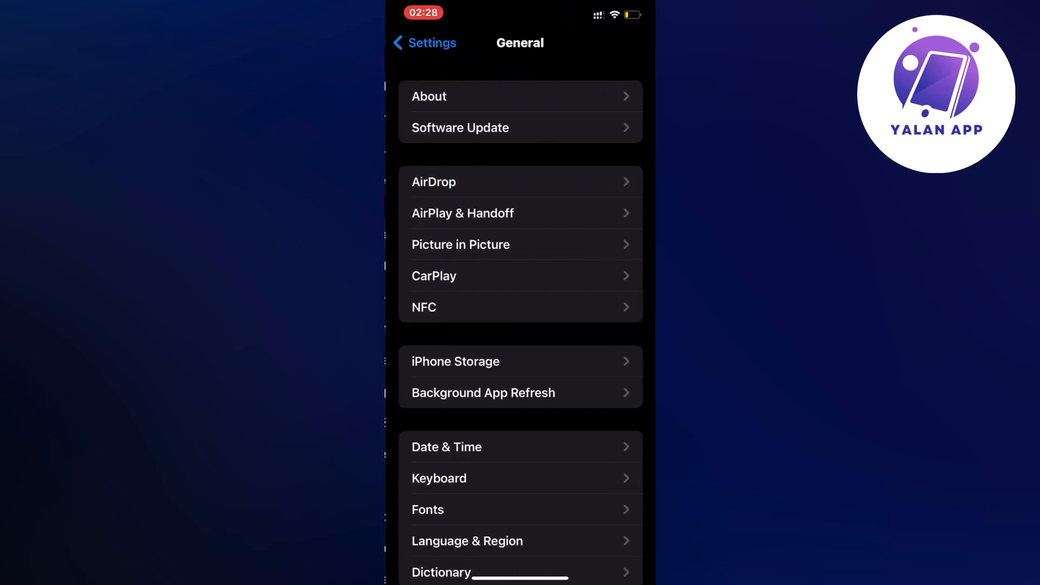
scroll(down, 3)
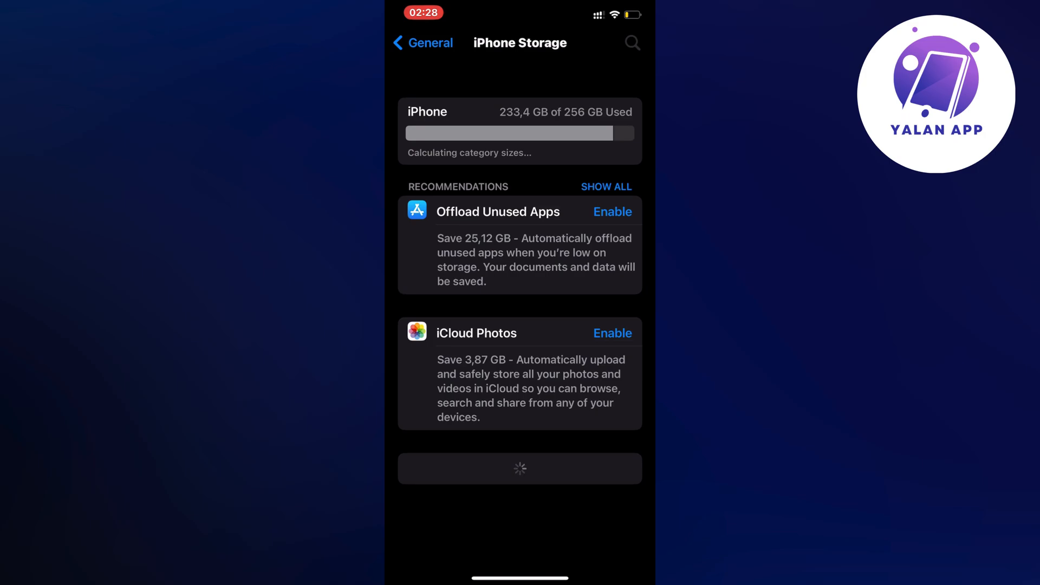
- Scroll the iPhone Storage app list and open GCash's storage details
scroll(down, 3)
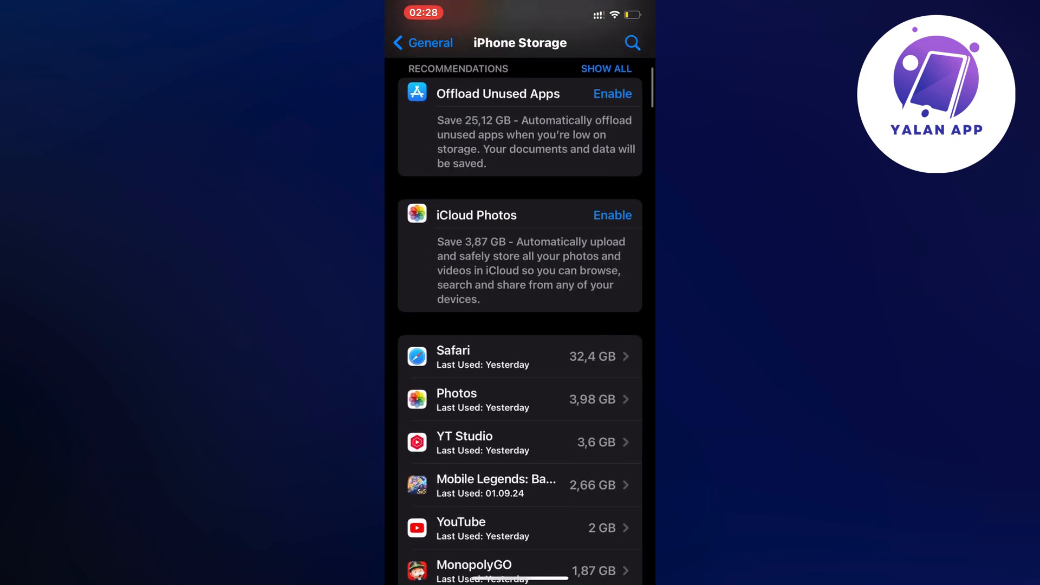
scroll(down, 3)
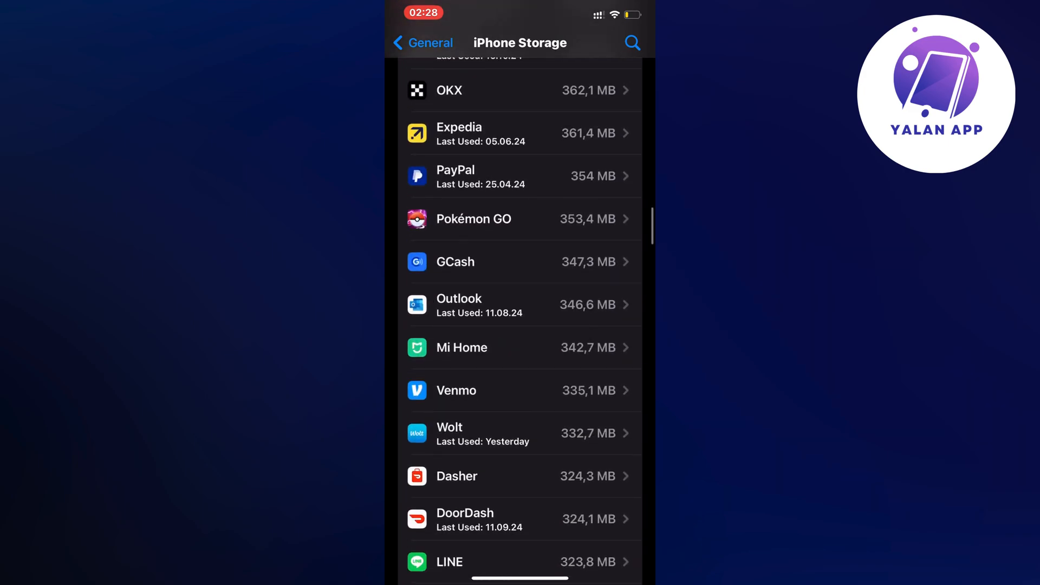
click(520, 261)
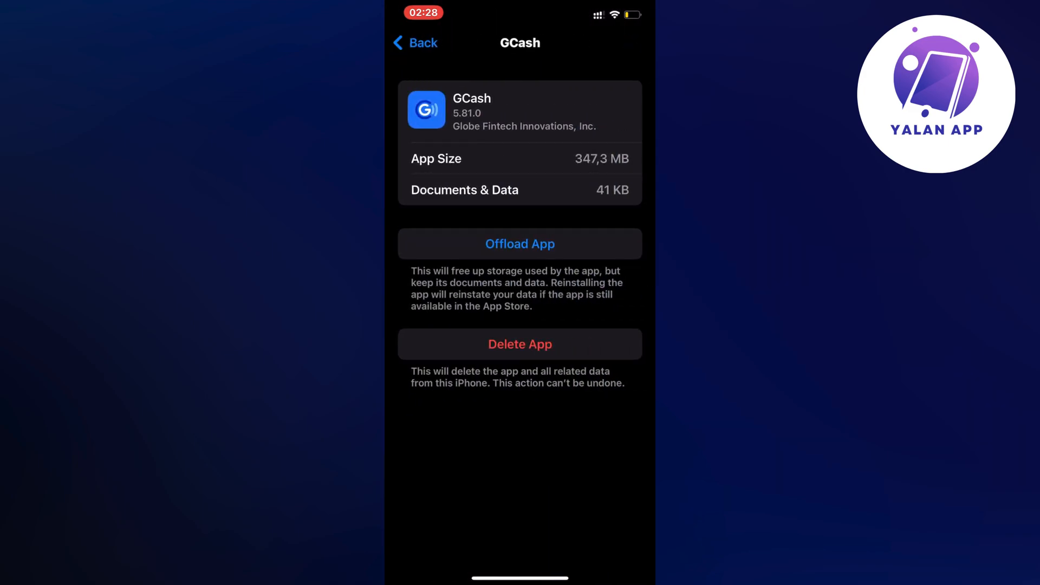
- Offload GCash while keeping its documents and data, then reinstall GCash
click(519, 243)
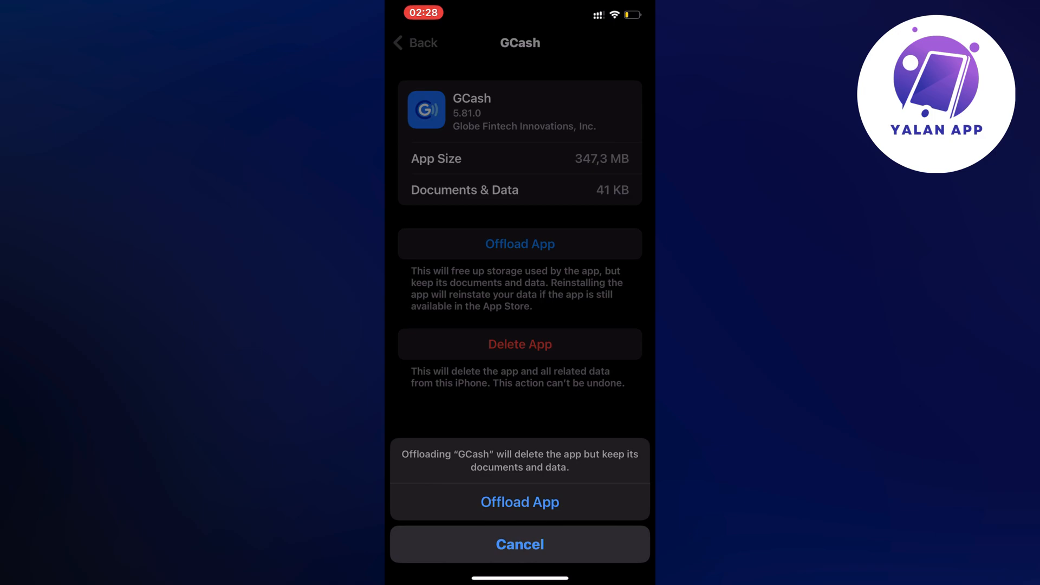
click(519, 502)
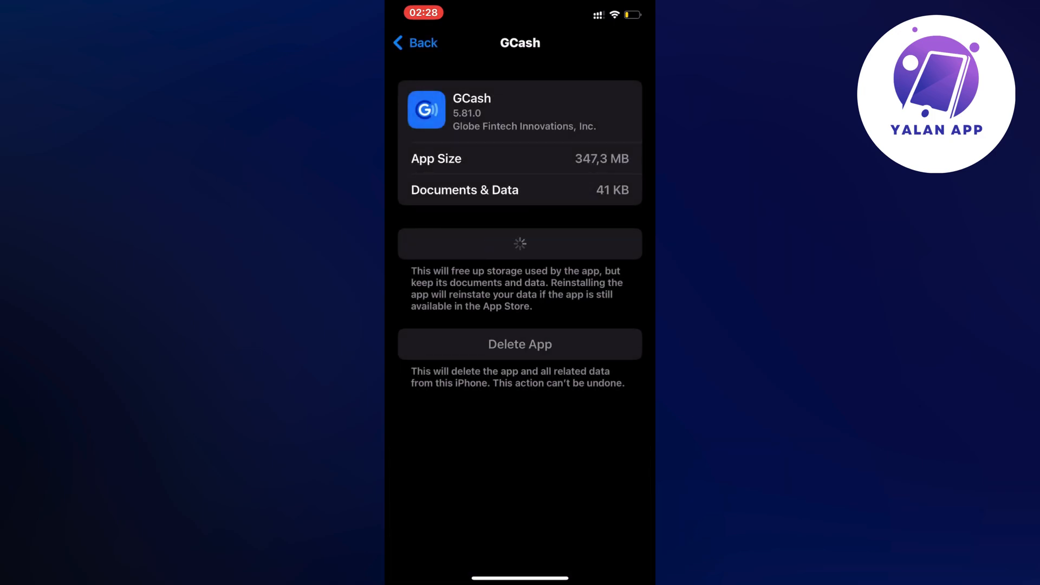
click(520, 243)
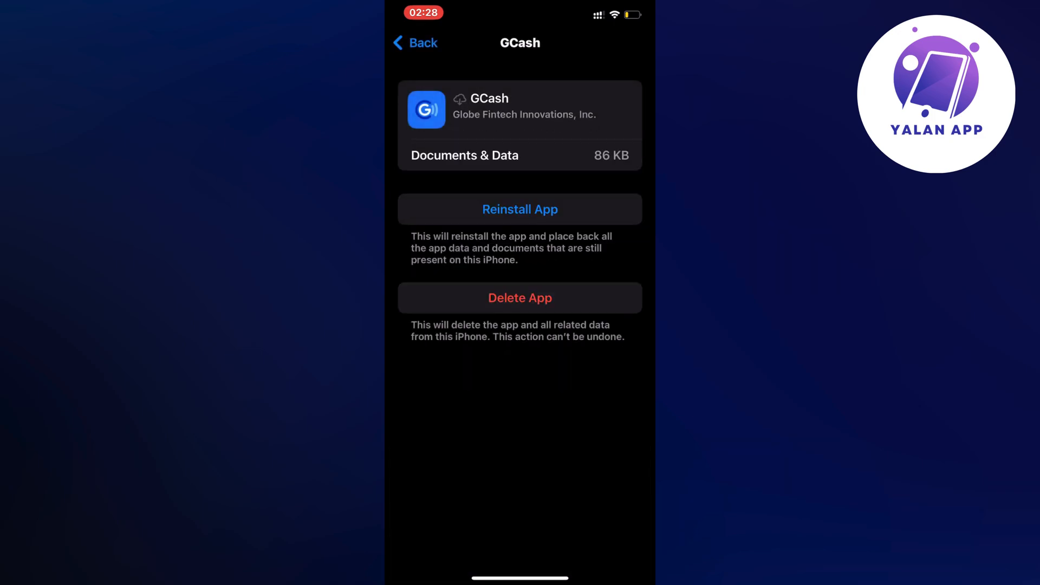
click(520, 209)
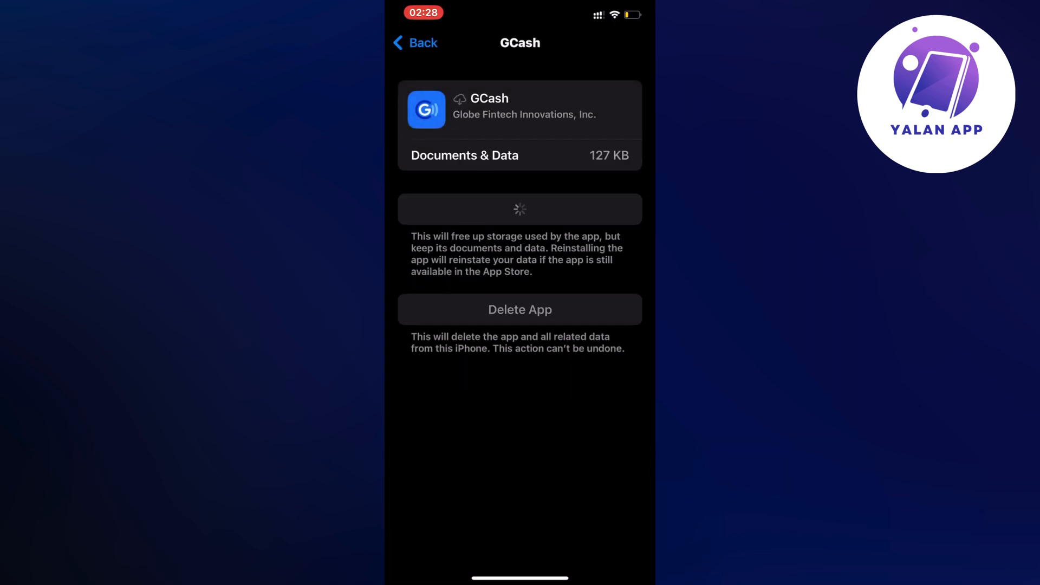